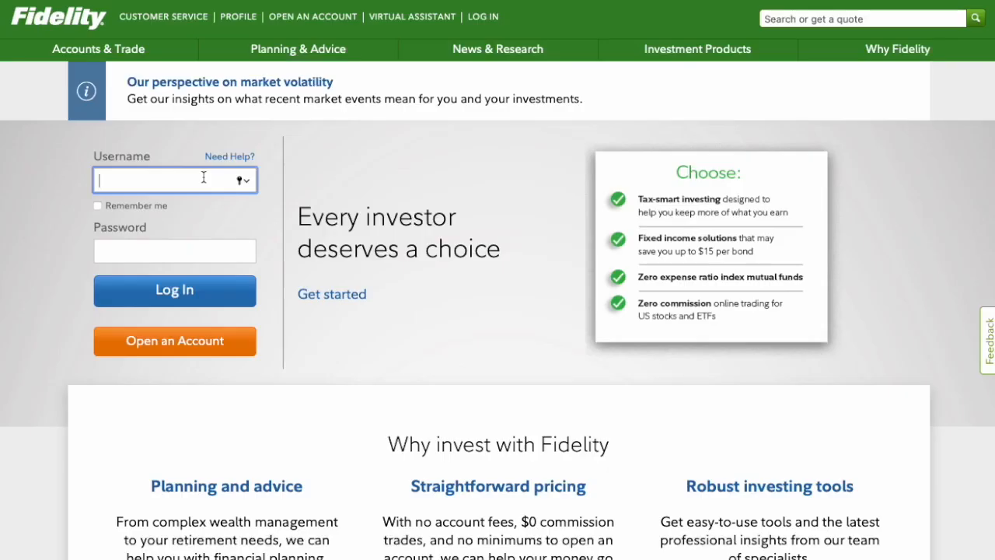
text(slava_mo)
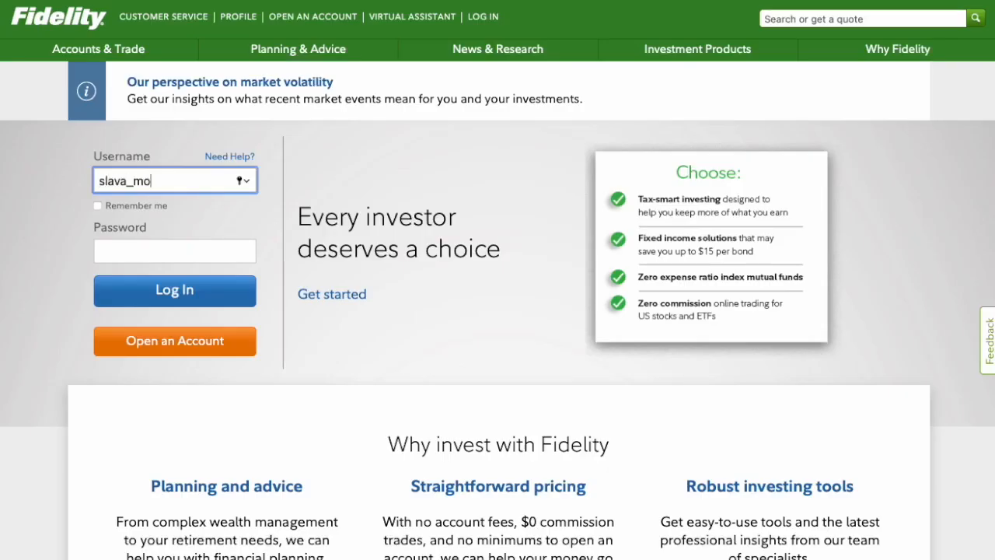
click(175, 250)
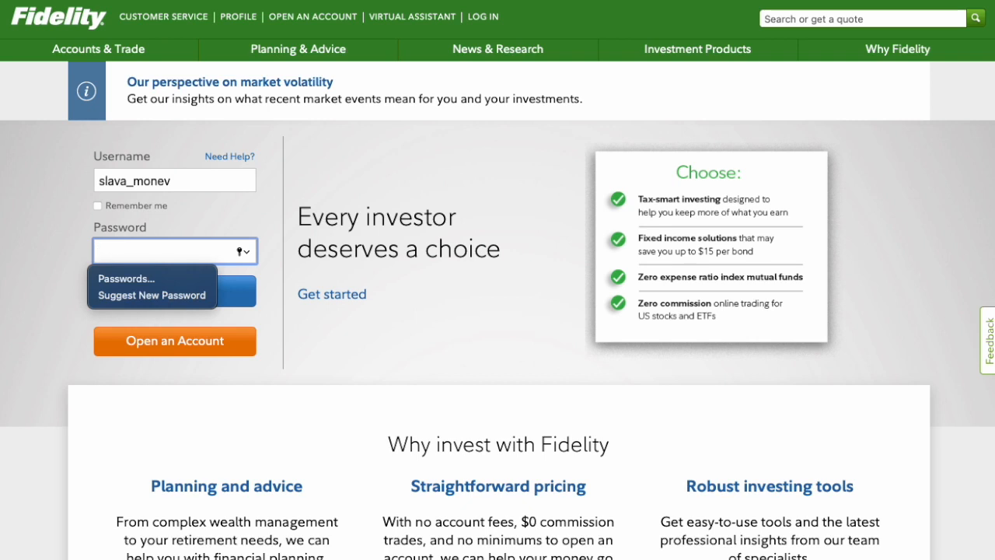
text(password)
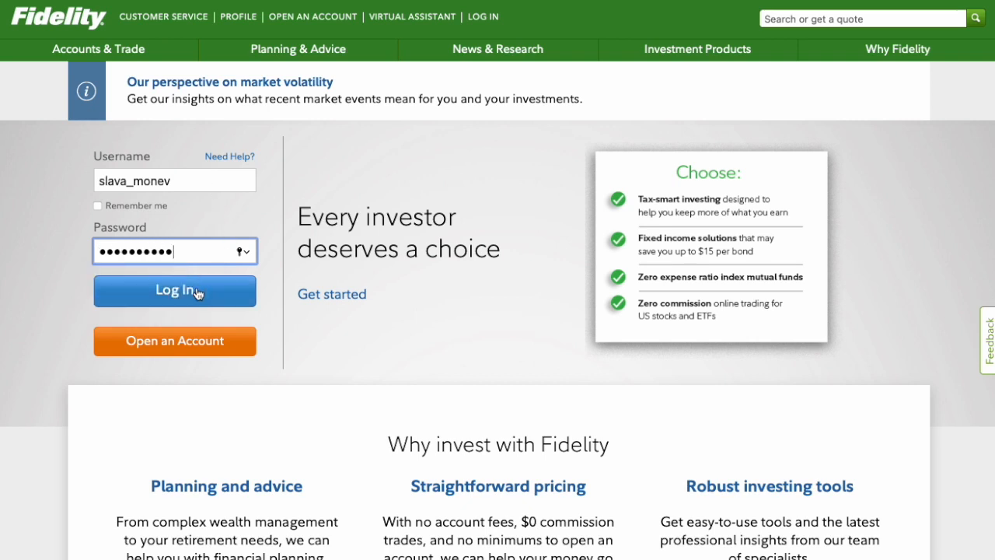
- Log in and go to Make a payment for the Visa Signature Rewards card
click(174, 290)
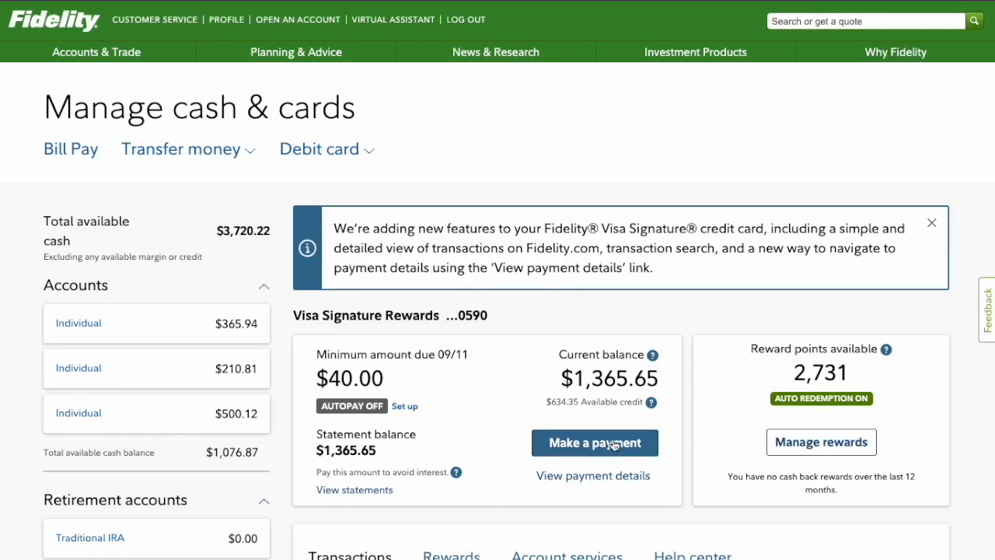
click(595, 442)
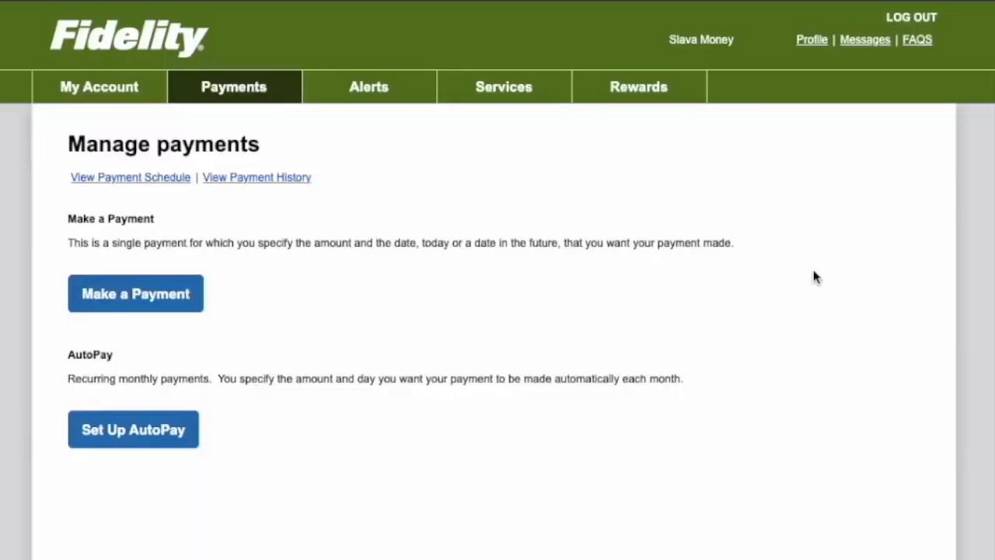
mouse_move(136, 299)
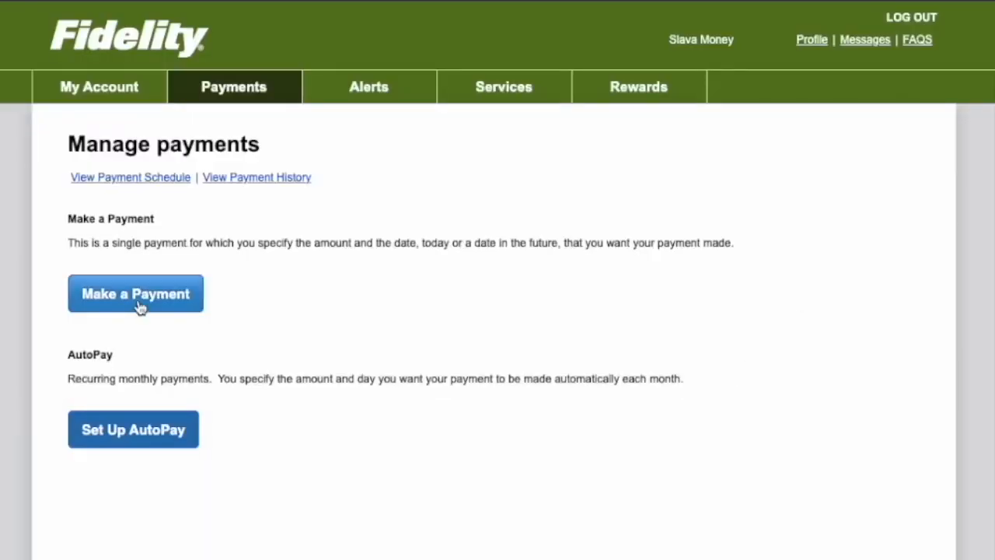
- Start a one-time payment and reach the checking account routing number form
click(136, 293)
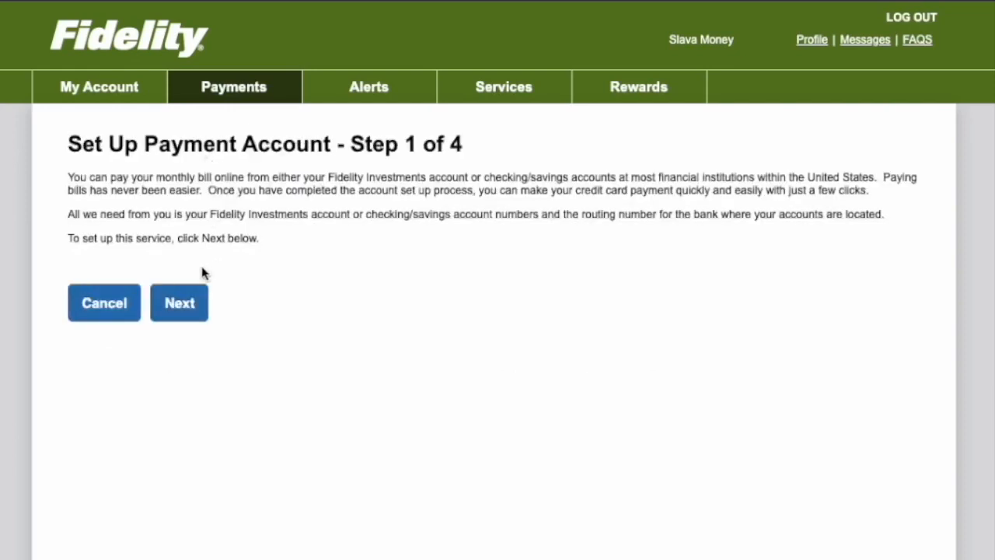
click(179, 302)
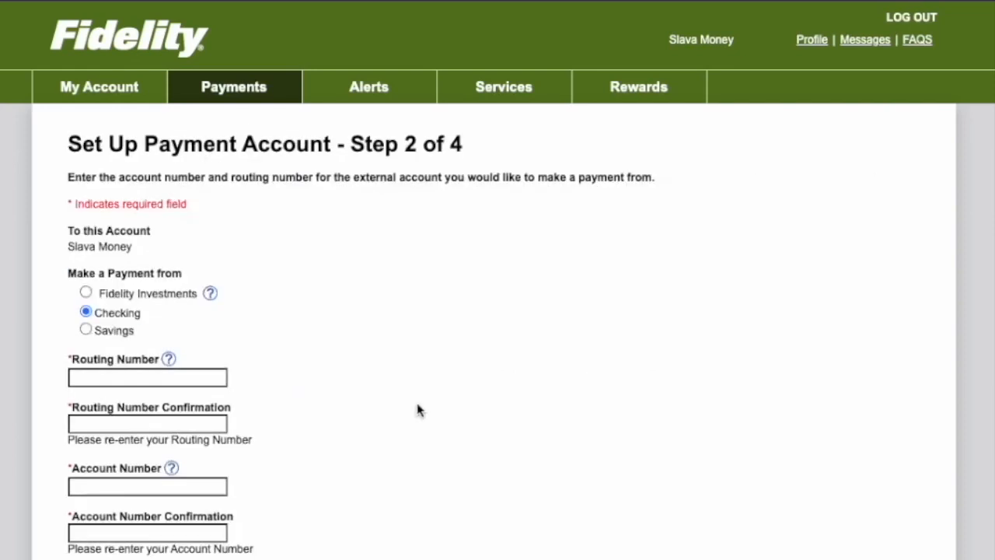
mouse_move(316, 368)
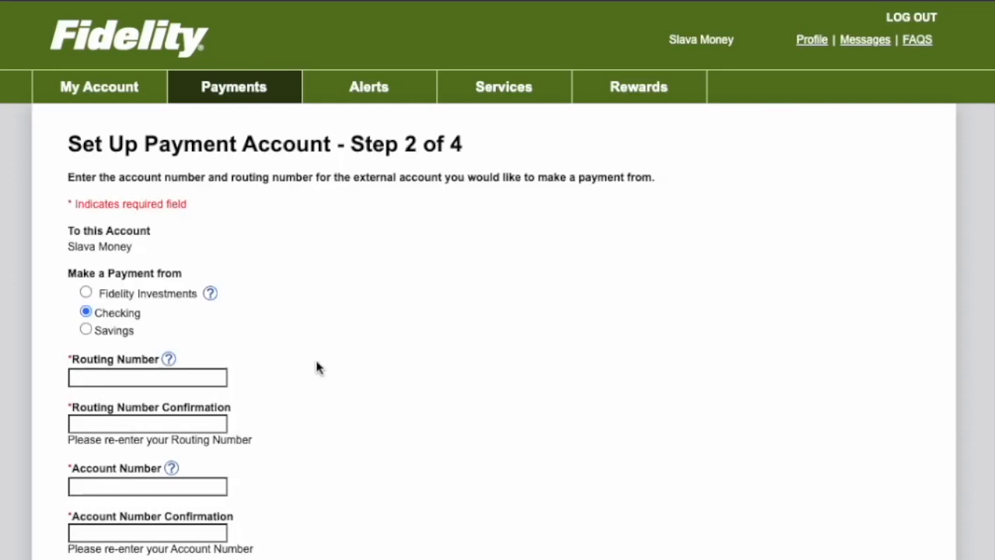
mouse_move(400, 307)
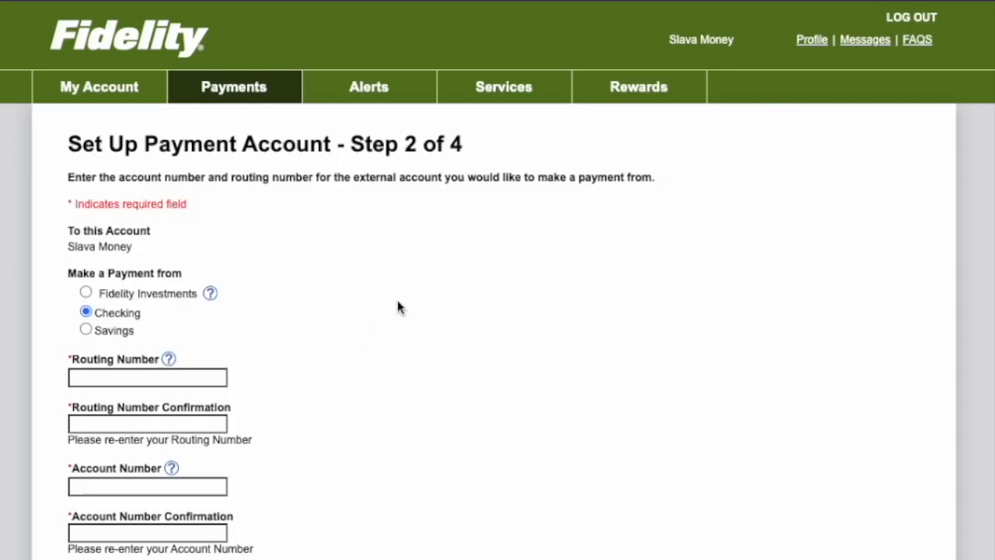
click(147, 377)
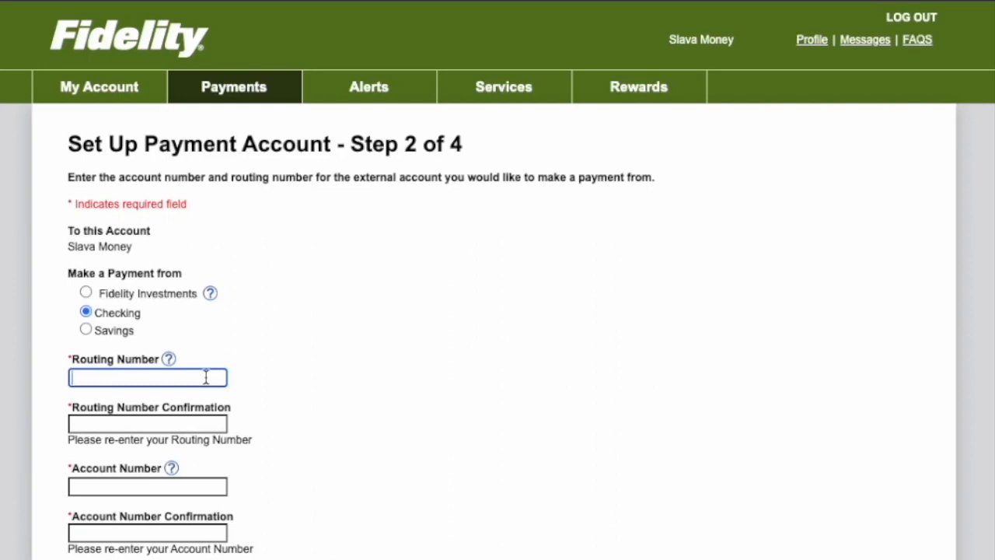
scroll(down, 3)
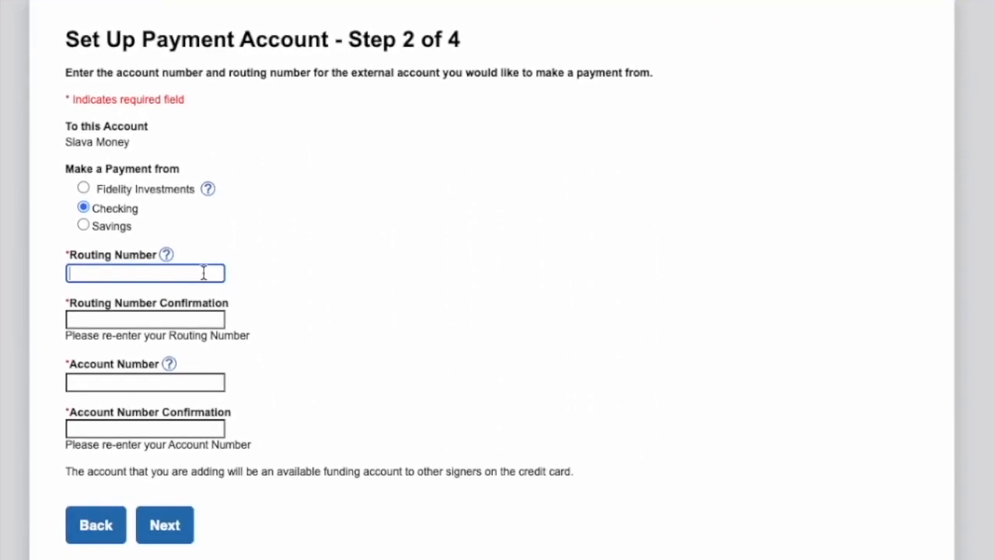
- Review and submit checking account with routing number 101205681 as payment source
click(164, 524)
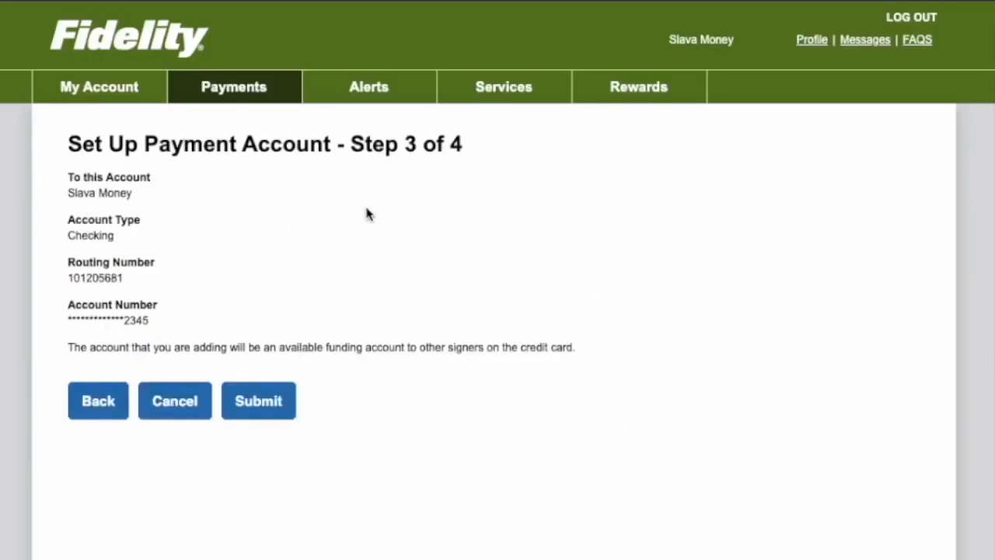
mouse_move(258, 400)
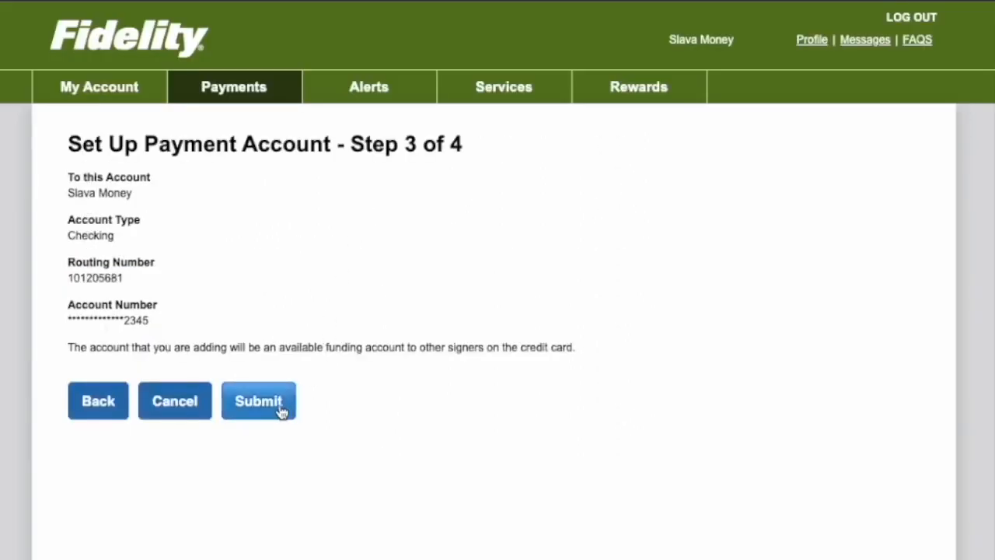
click(258, 400)
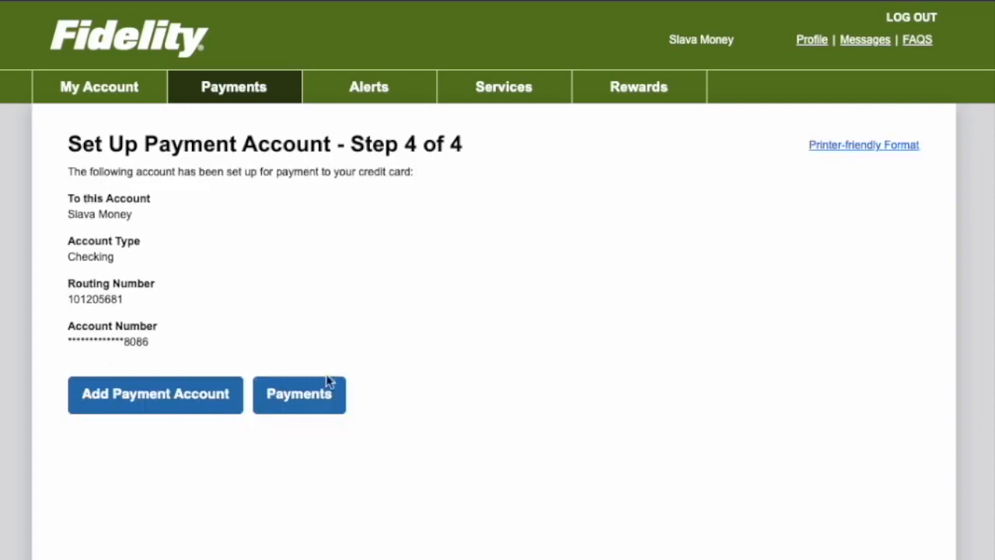
- Submit a one-time $40.00 minimum payment from the linked checking account
click(299, 394)
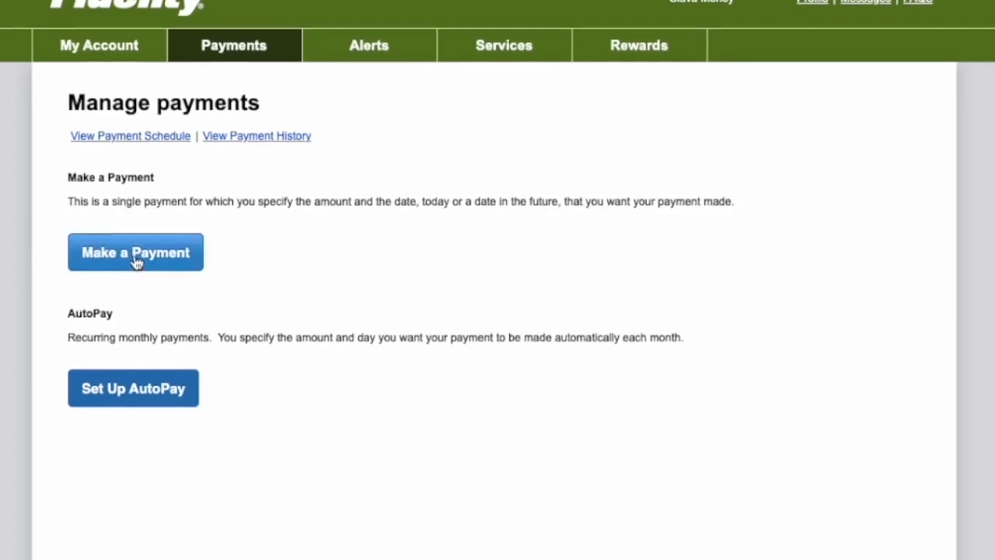
click(135, 251)
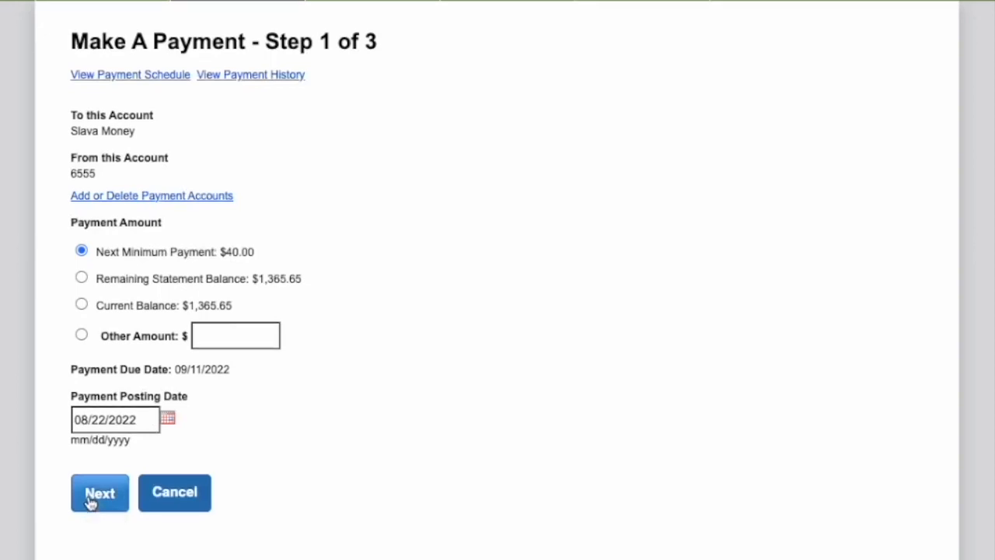
click(100, 493)
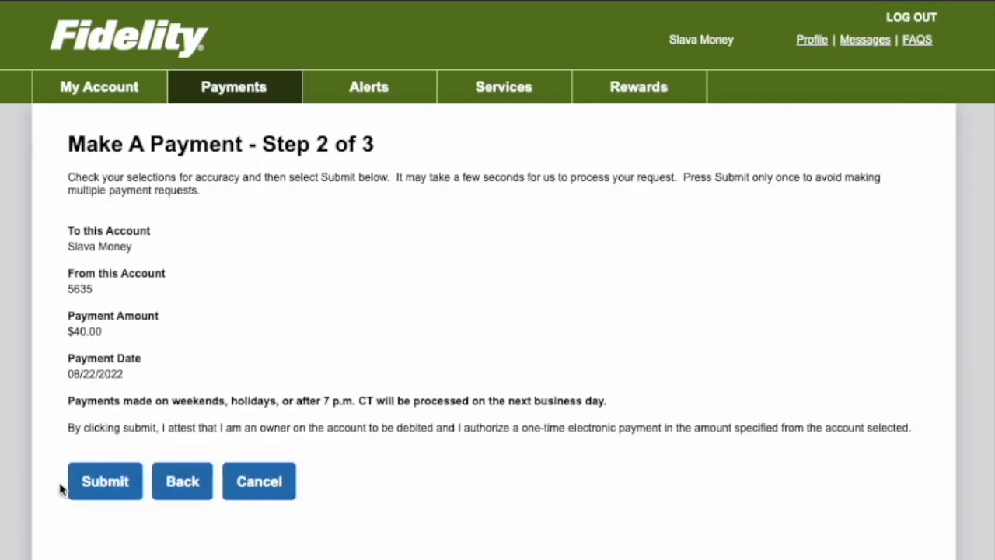
click(104, 481)
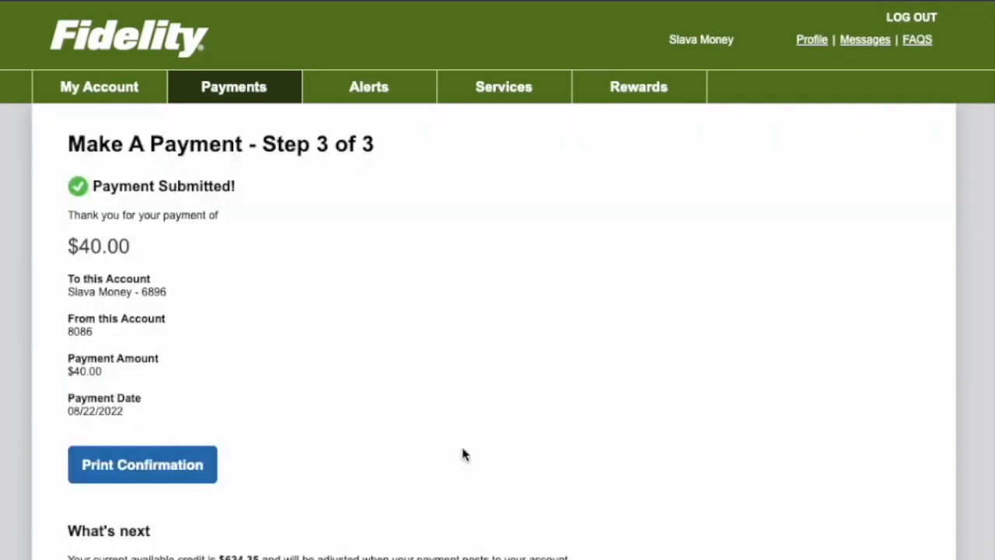